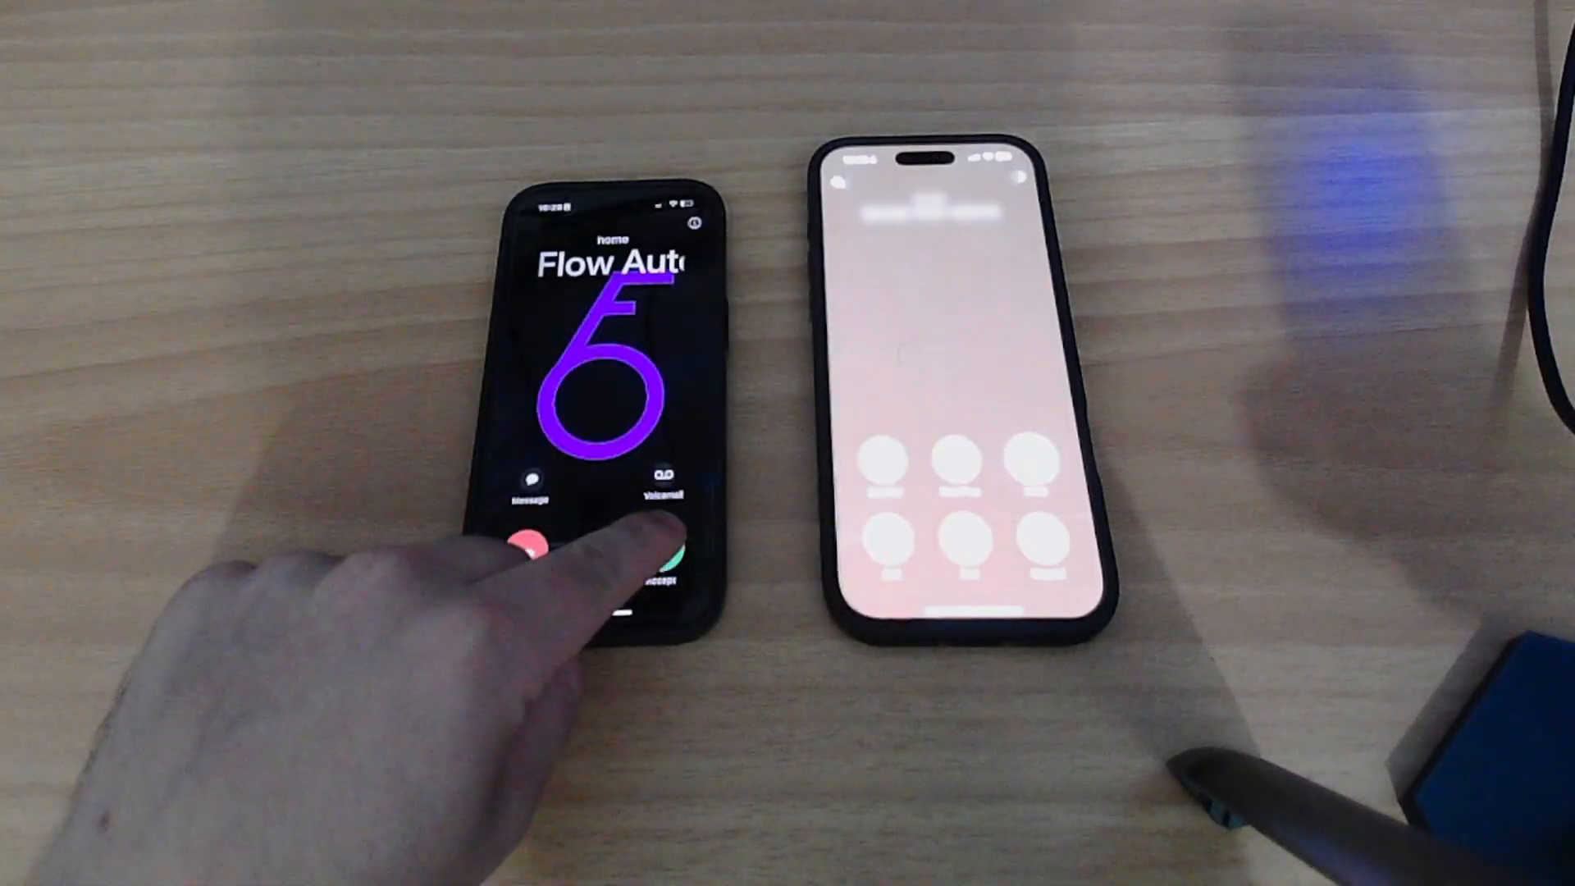
Answer the incoming call on the left iPhone with the green Accept button.
{"action": "left_click", "coordinate": [668, 557]}
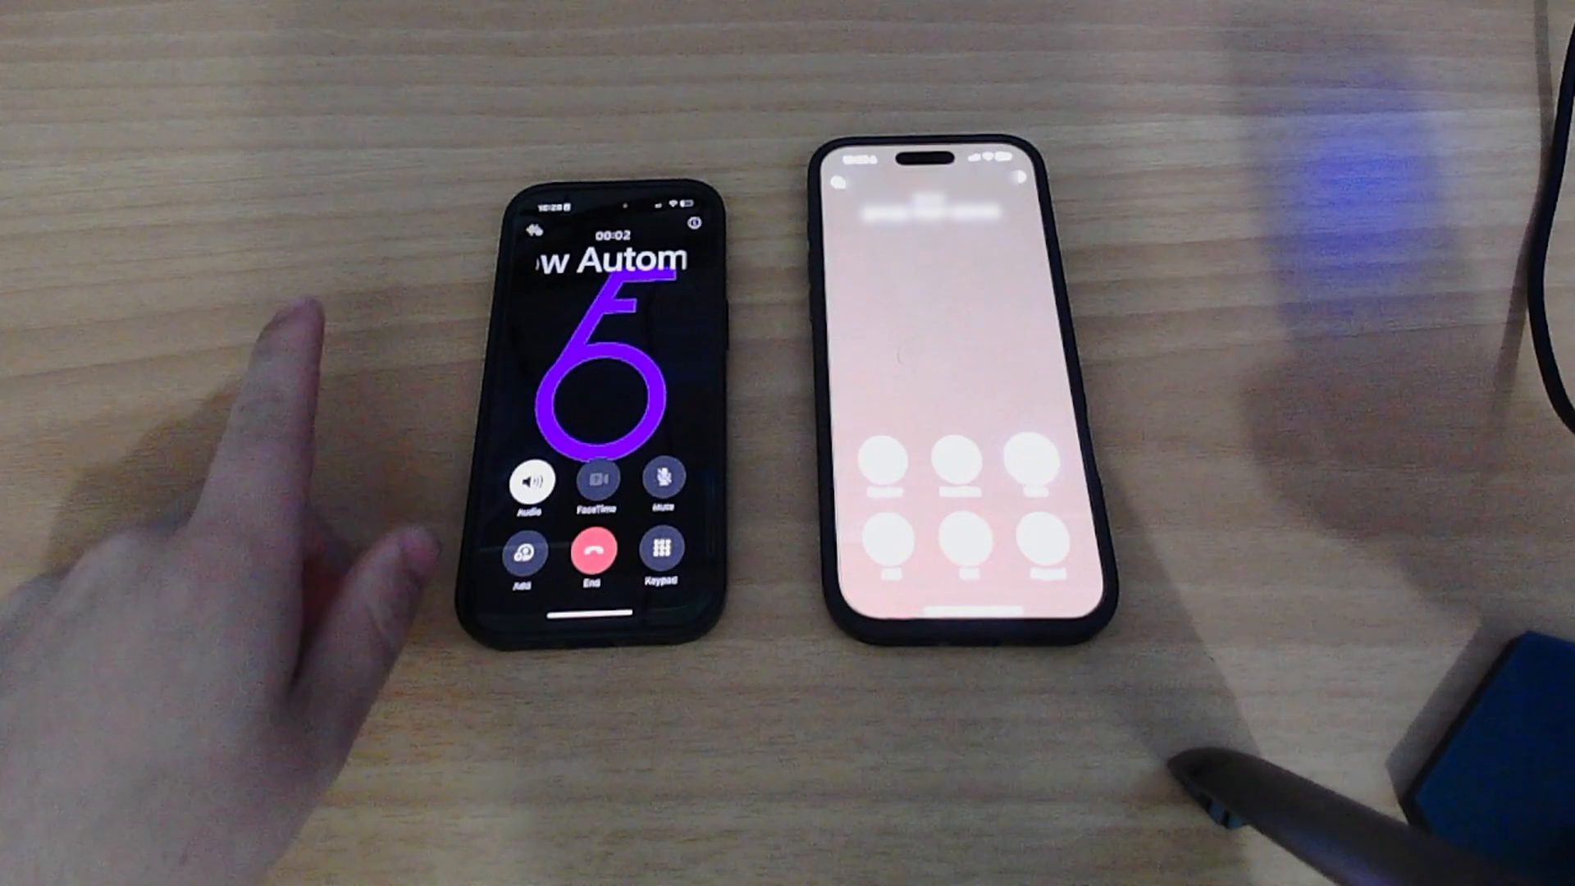